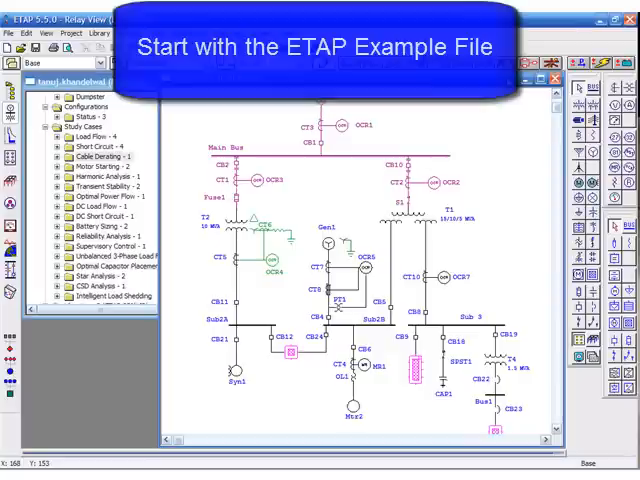
{"action": "mouse_move", "coordinate": [428, 340]}
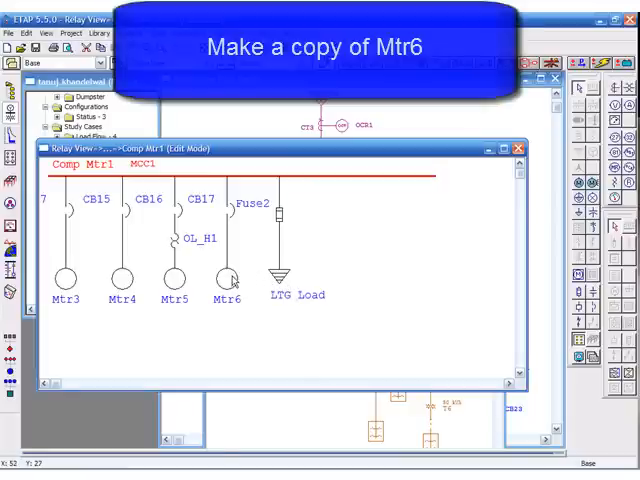
Copy motor Mtr6 from the Comp Mtr1 network into the dumpster
{"action": "right_click", "coordinate": [228, 280]}
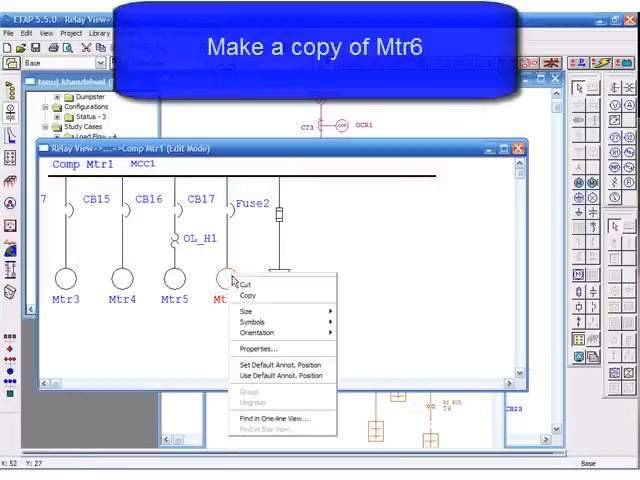
{"action": "left_click", "coordinate": [248, 296]}
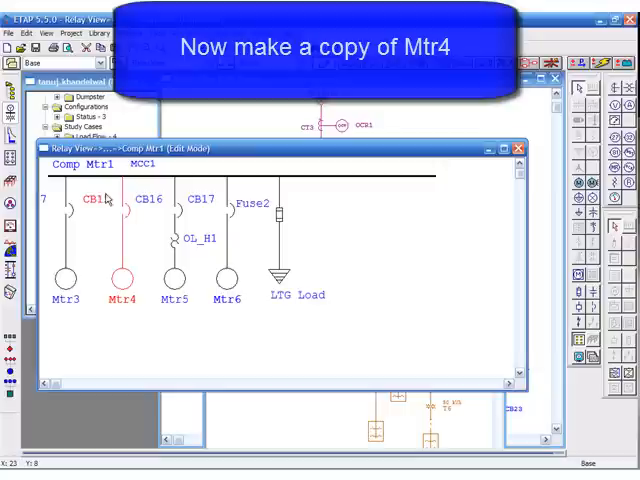
Copy motor Mtr4 with breaker CB15 into the dumpster
{"action": "right_click", "coordinate": [122, 276]}
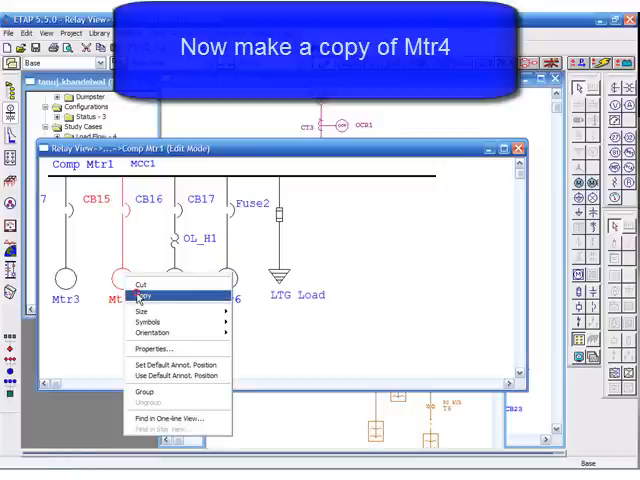
{"action": "left_click", "coordinate": [148, 300]}
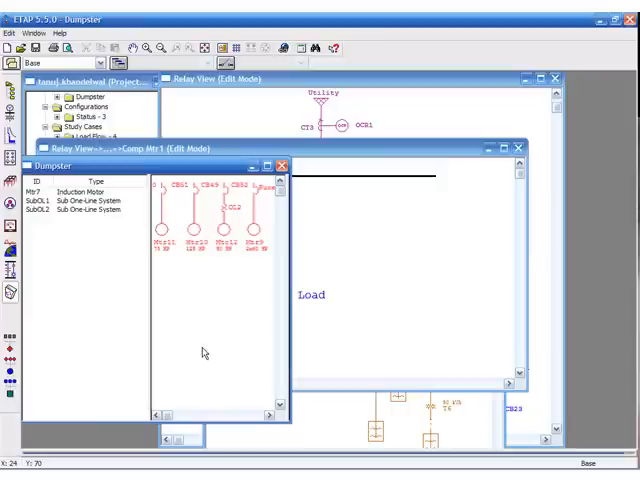
{"action": "mouse_move", "coordinate": [116, 216]}
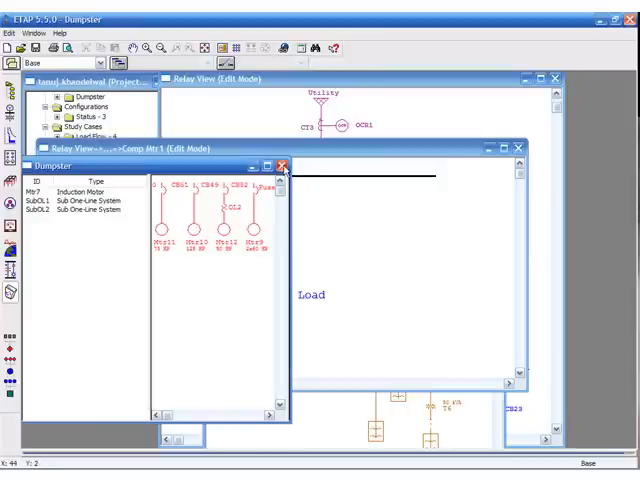
{"action": "mouse_move", "coordinate": [288, 164]}
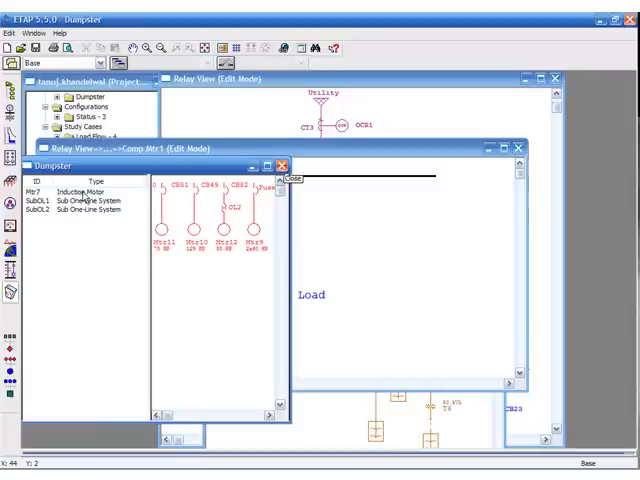
Paste the copied motor into empty space in Comp Mtr1, creating Mtr13 beside the LTG Load
{"action": "left_click", "coordinate": [80, 190]}
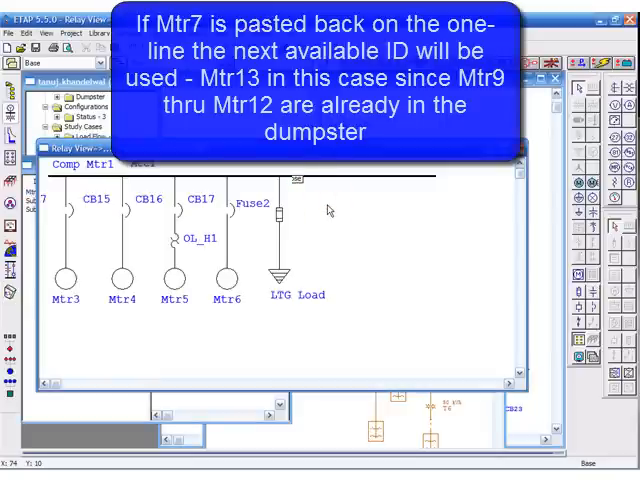
{"action": "right_click", "coordinate": [330, 210]}
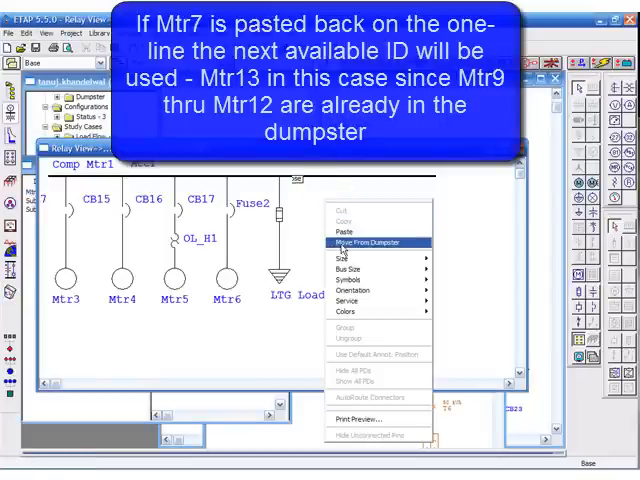
{"action": "left_click", "coordinate": [352, 242]}
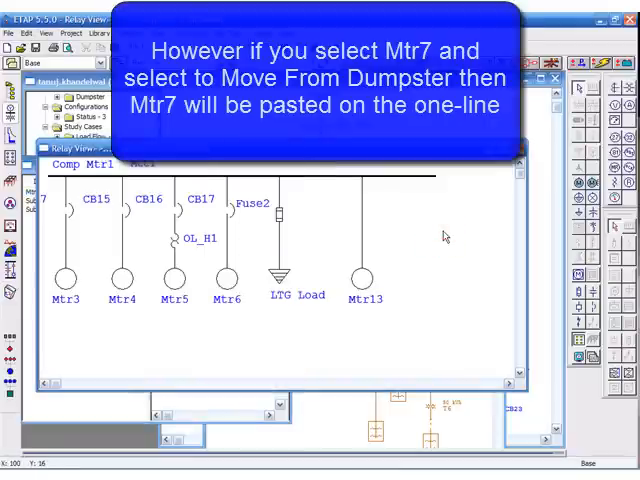
Move Mtr7 from the dumpster into Comp Mtr1 keeping its ID, then close the dumpster cell view
{"action": "right_click", "coordinate": [444, 236]}
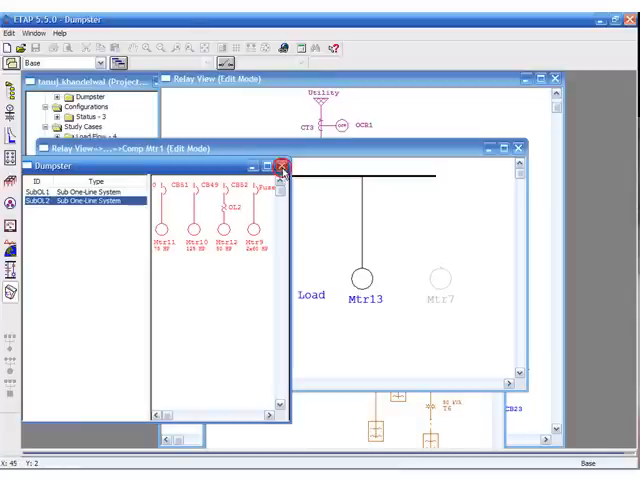
{"action": "left_click", "coordinate": [286, 164]}
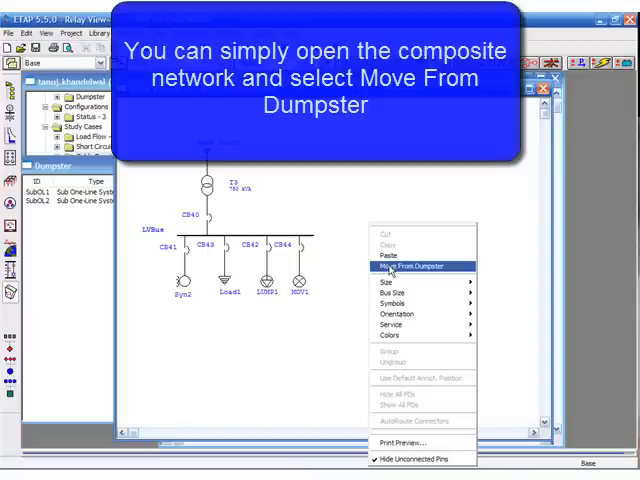
Move the dumpster's sub one-line cell into the composite network, adding CB13 and Mtr9 at its bus
{"action": "left_click", "coordinate": [404, 266]}
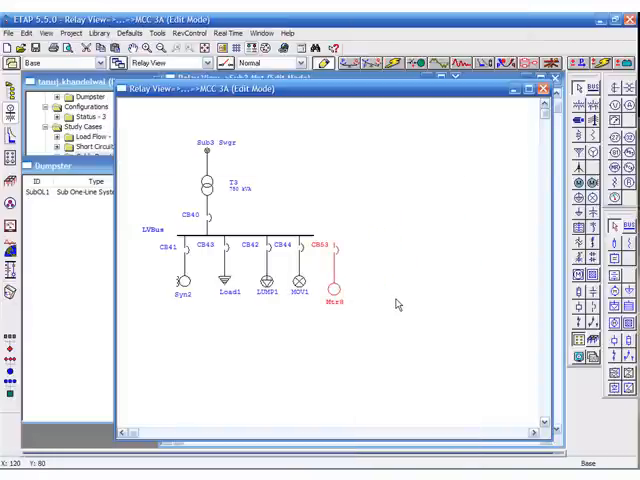
{"action": "mouse_move", "coordinate": [280, 220]}
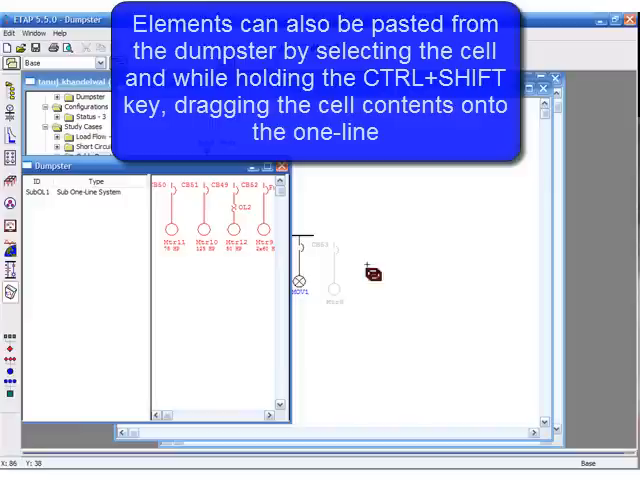
Ctrl+Shift-drag the dumpster cell's four motors onto the one-line right of the load
{"action": "left_click_drag", "start_coordinate": [372, 272], "coordinate": [390, 300]}
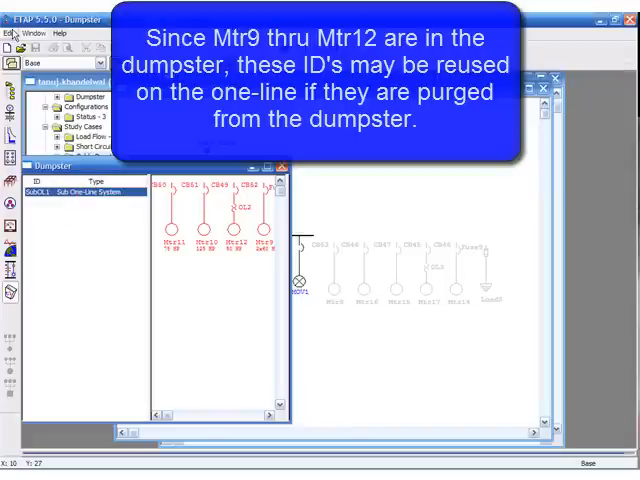
Purge the dumpster so motor IDs Mtr9 through Mtr12 become reusable
{"action": "left_click", "coordinate": [12, 34]}
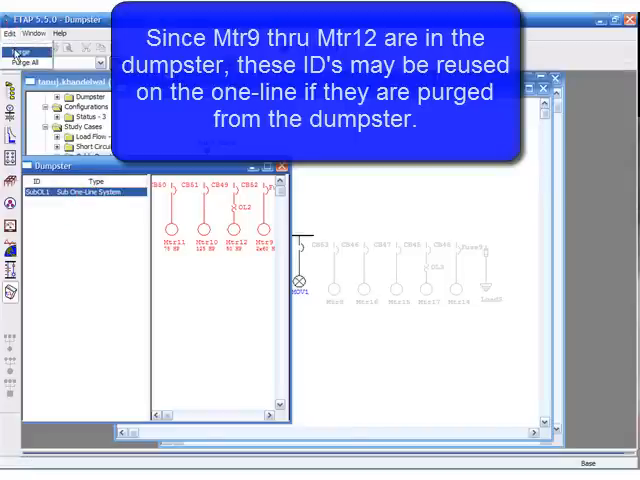